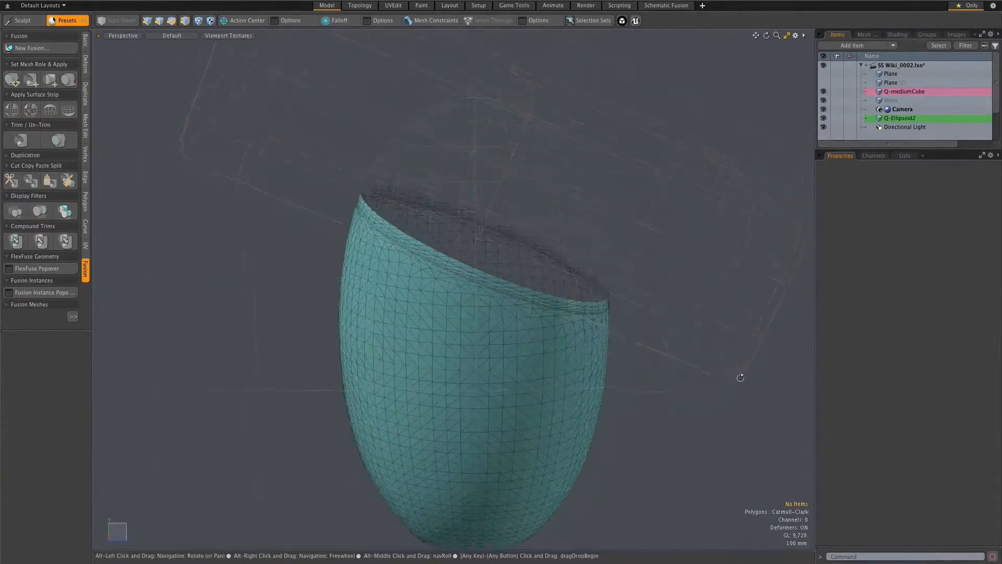
- Switch to the SimpleSurfaceStrip_Proc scene showing the capsule with fused curved strips
{"action": "left_click", "coordinate": [903, 91]}
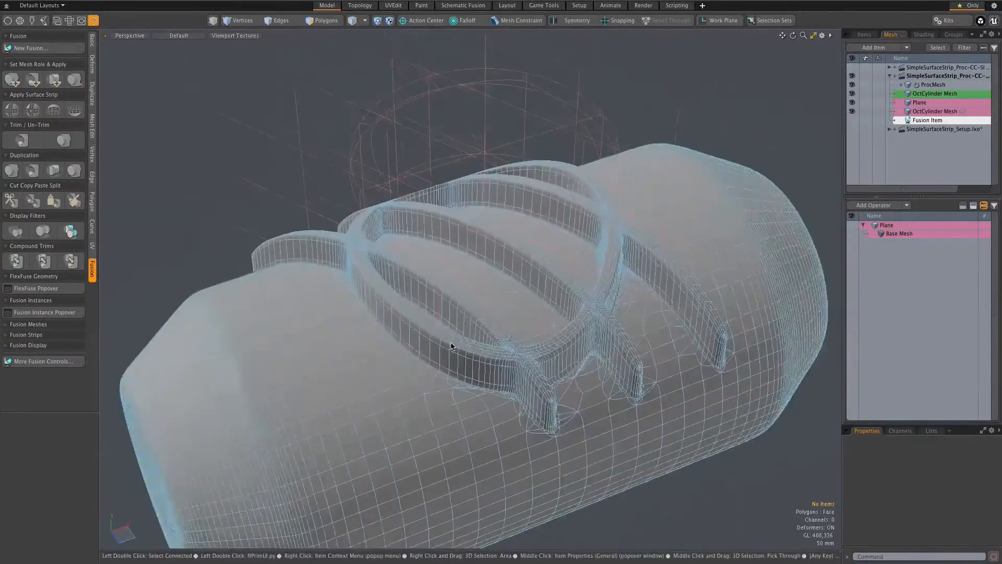
- Select ProcMesh to view its operators, then show the straight-rib variant driven by slanted planes
{"action": "left_click", "coordinate": [932, 85]}
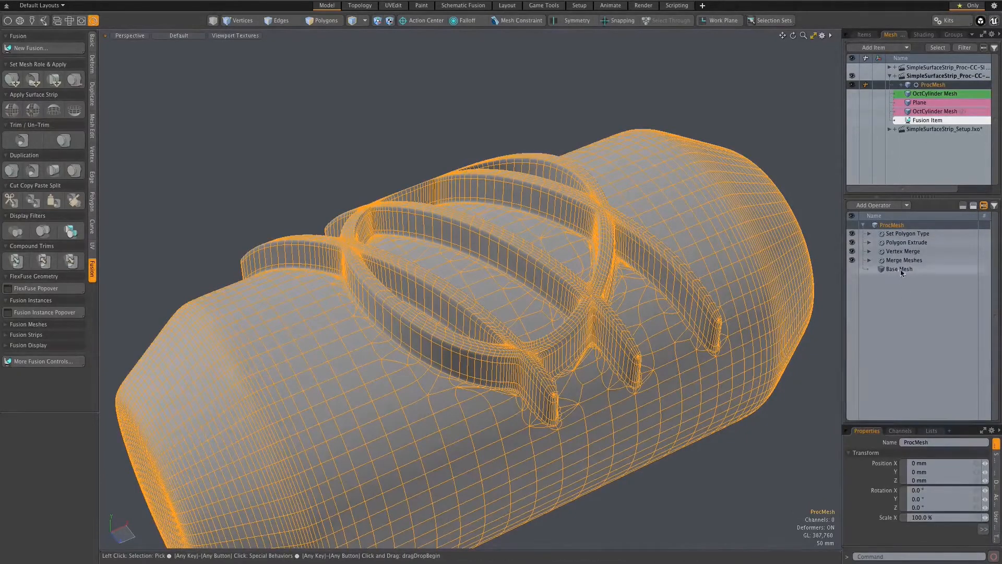
{"action": "left_click", "coordinate": [903, 251]}
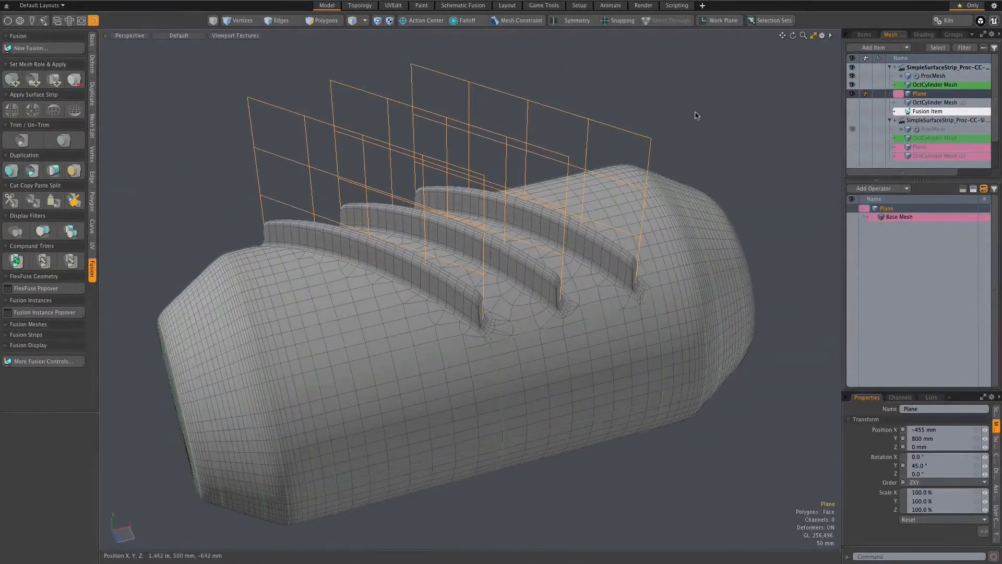
{"action": "left_click", "coordinate": [667, 21]}
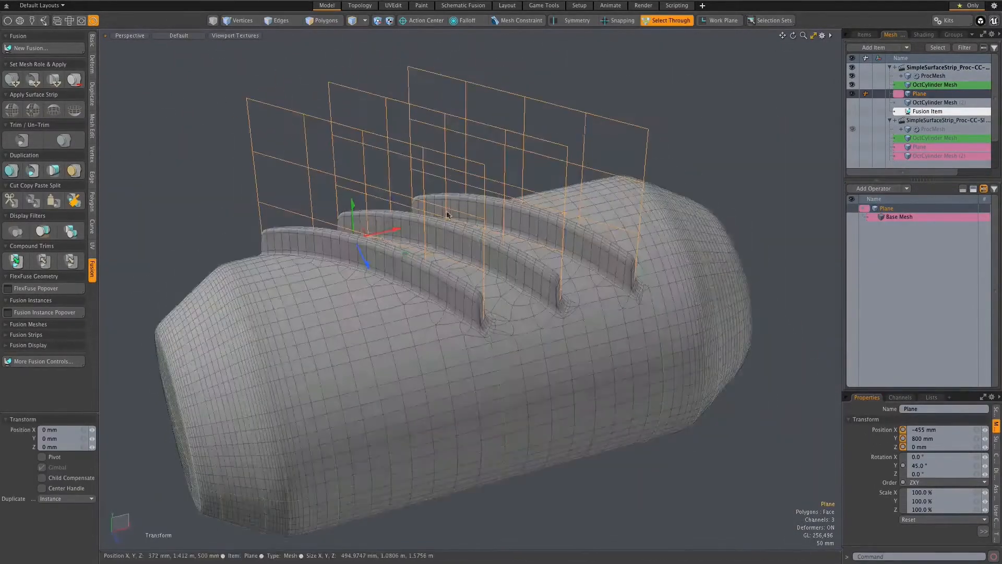